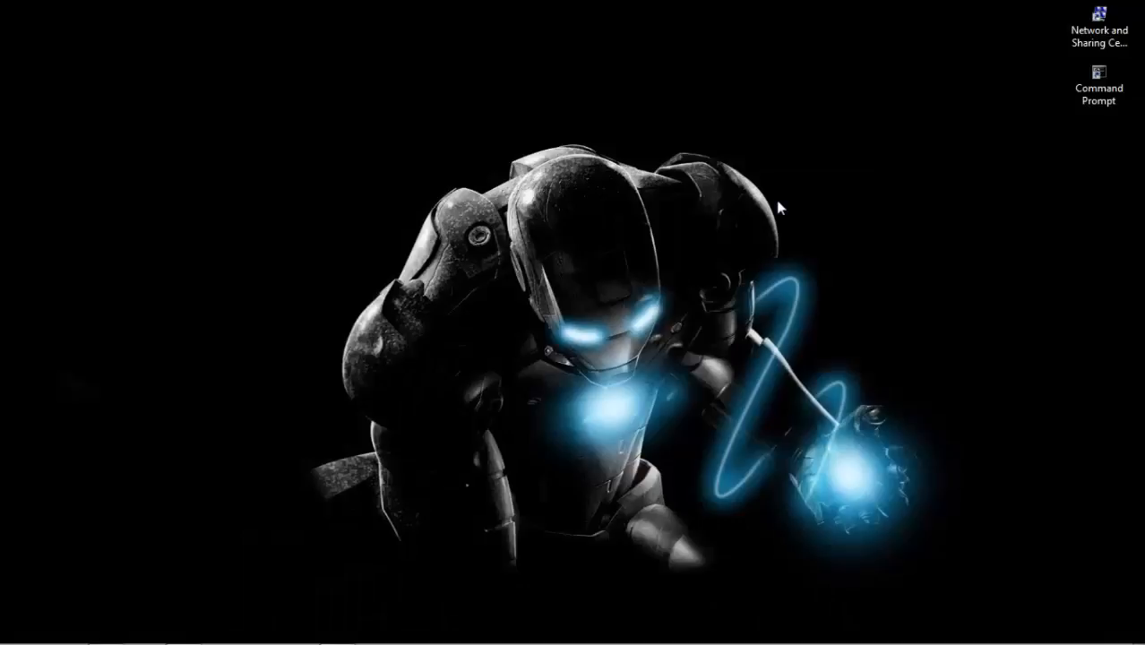
mouse_move(544, 301)
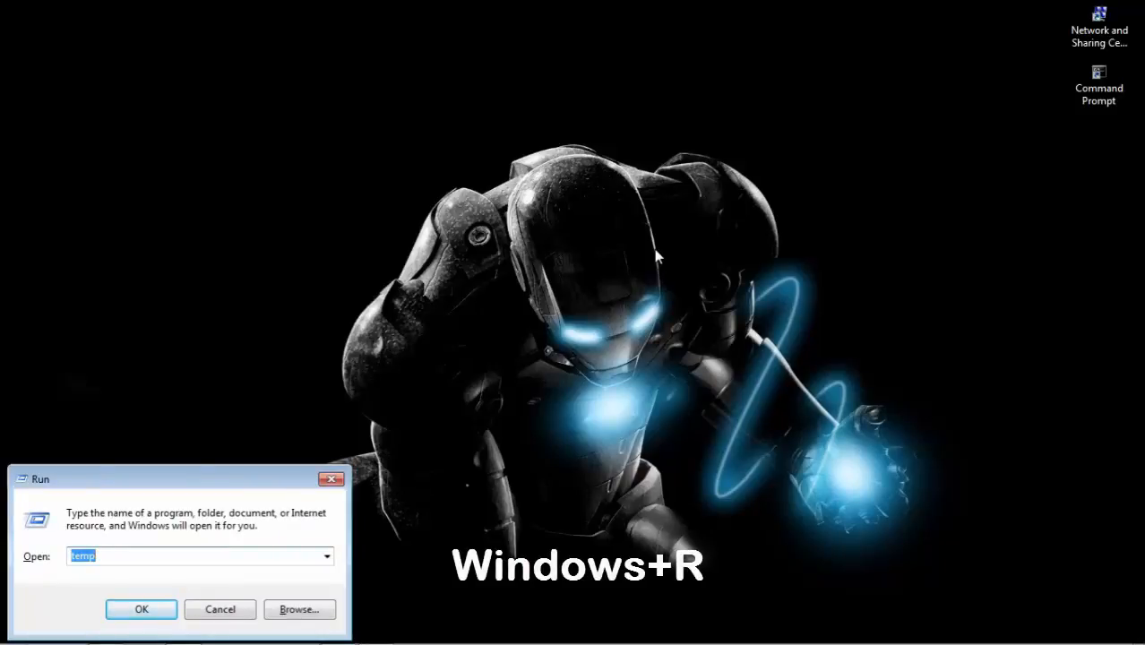
Run 'temp' to open the C:\Windows\Temp folder listing its 21 items.
type("t")
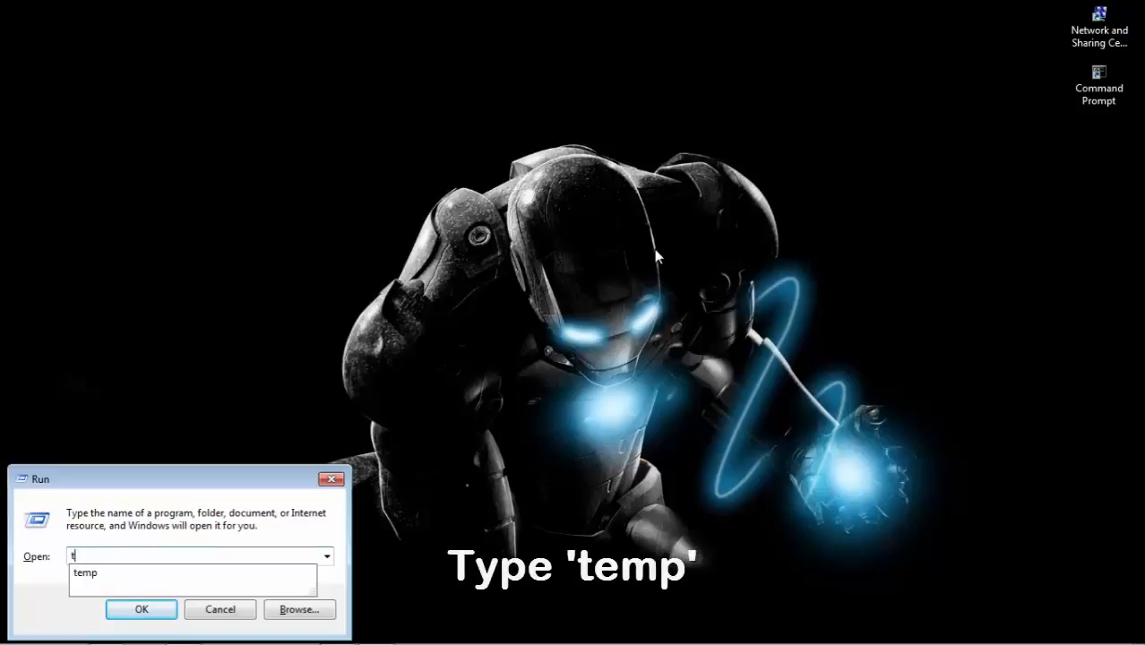
type("emp")
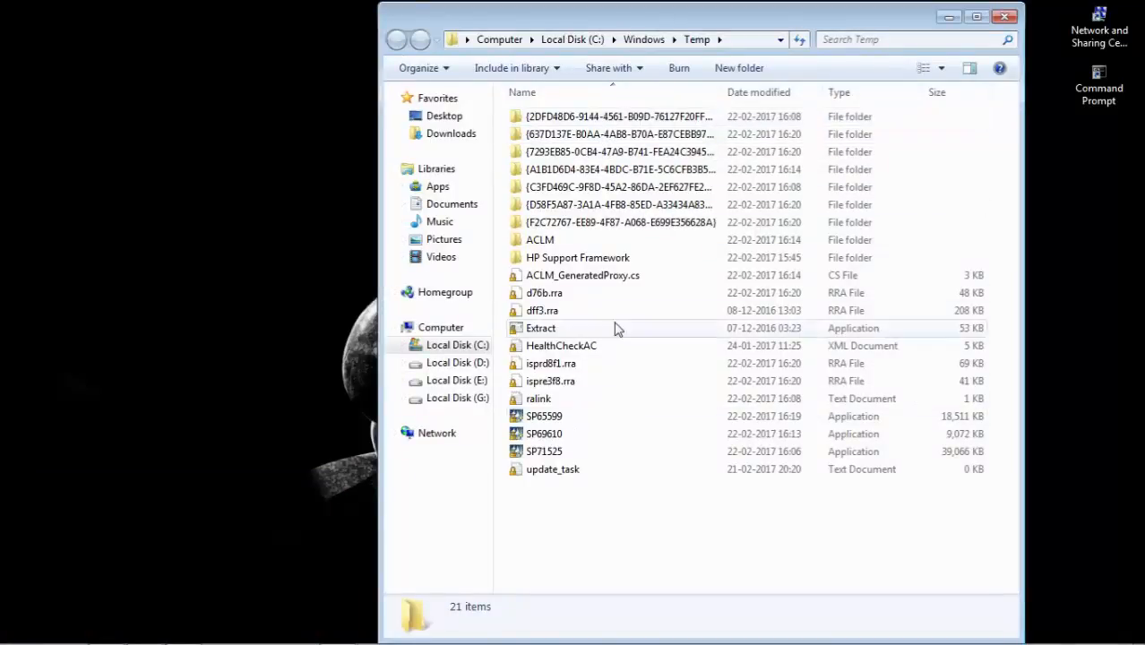
Delete all 21 Temp items to the Recycle Bin, skipping the in-use folders, and close the window.
key("ctrl+a")
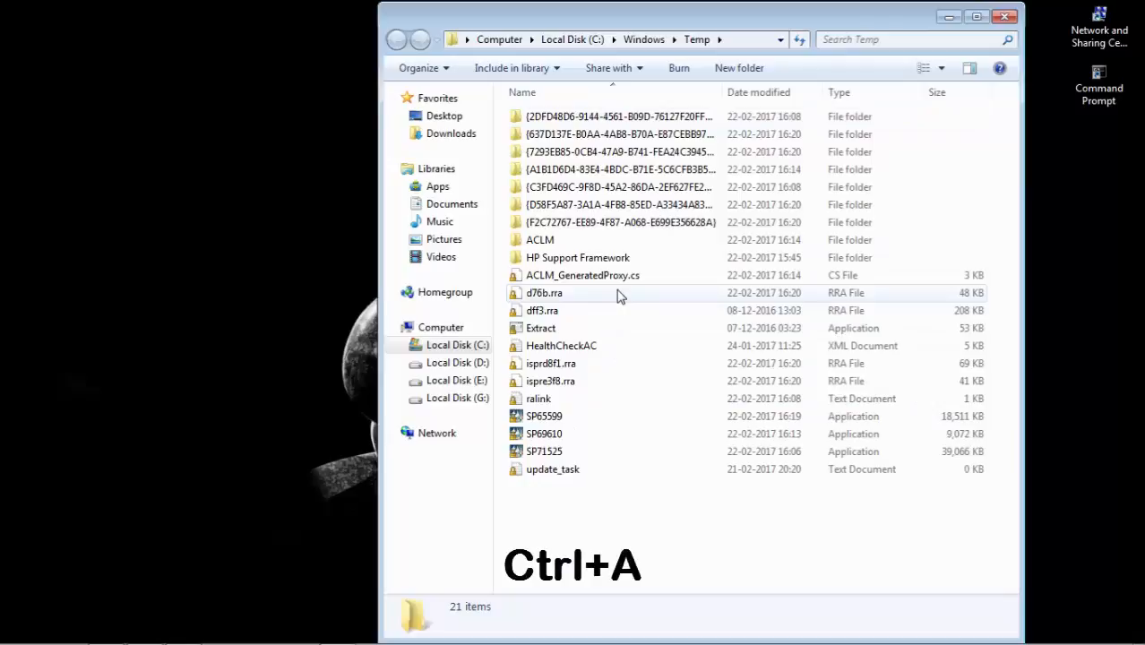
key("ctrl+a")
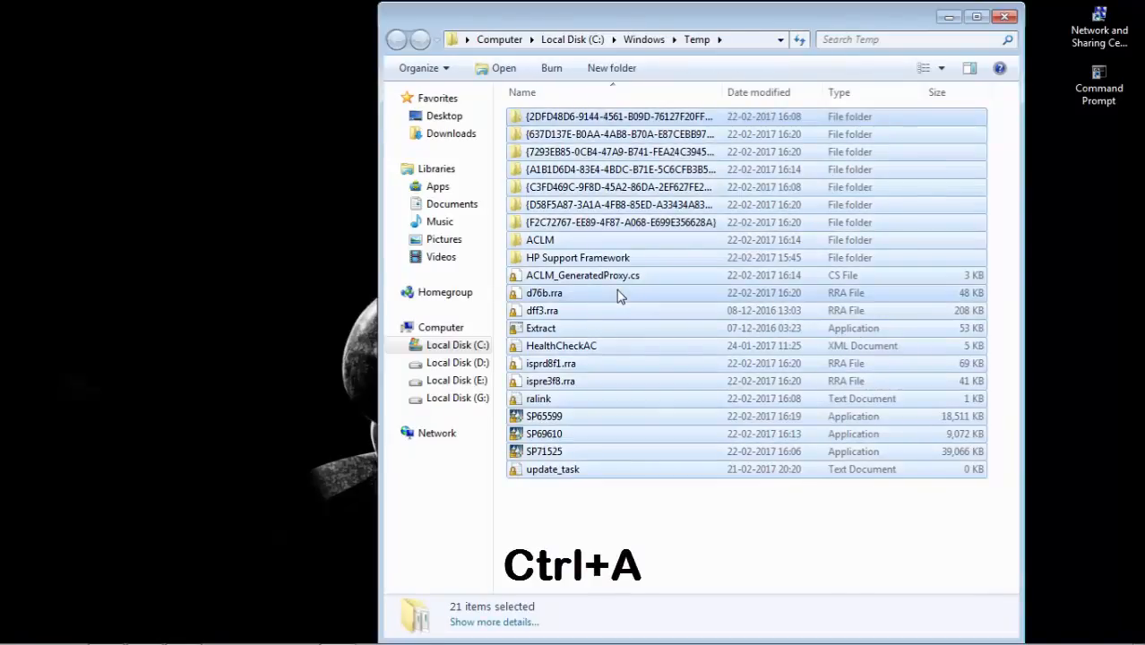
key("Delete")
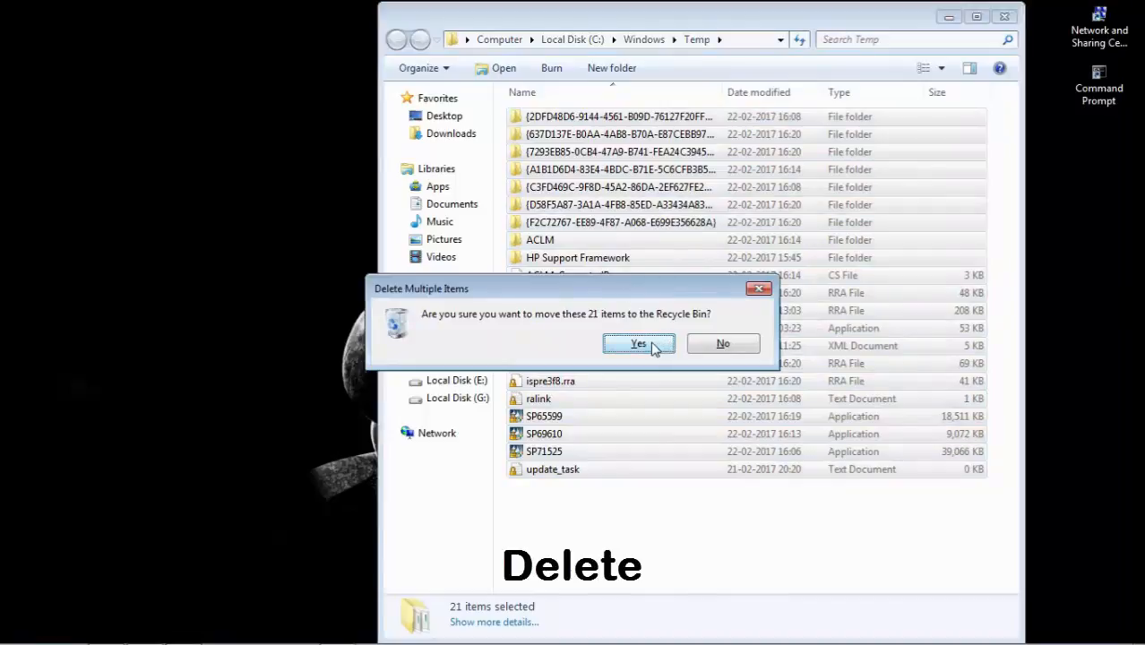
left_click(637, 344)
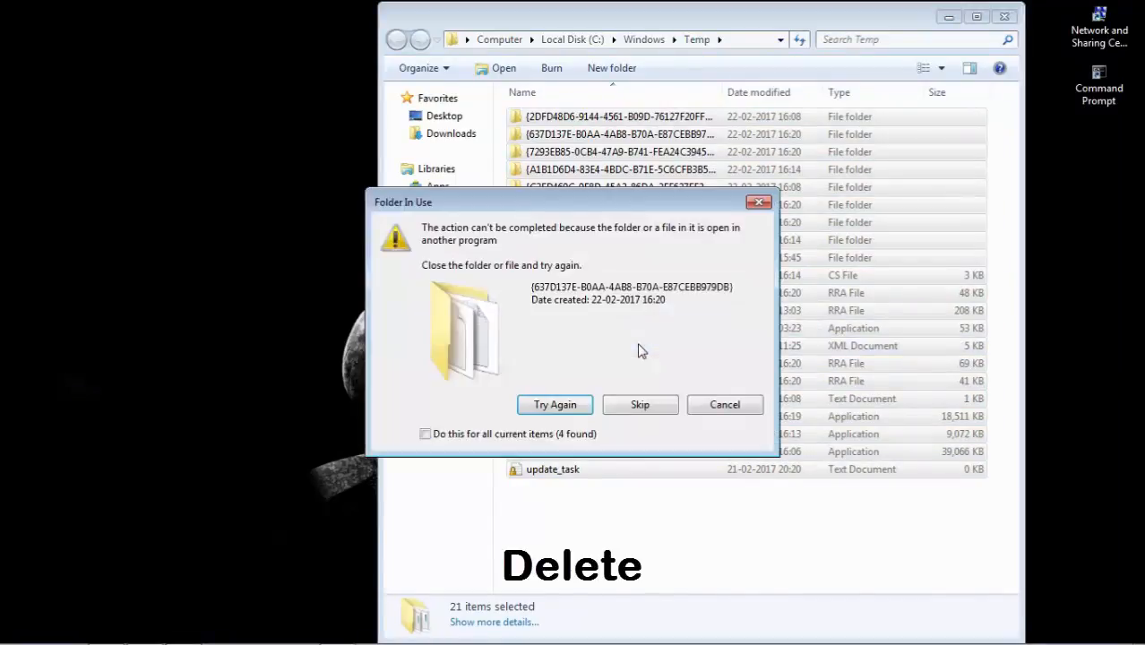
left_click(639, 405)
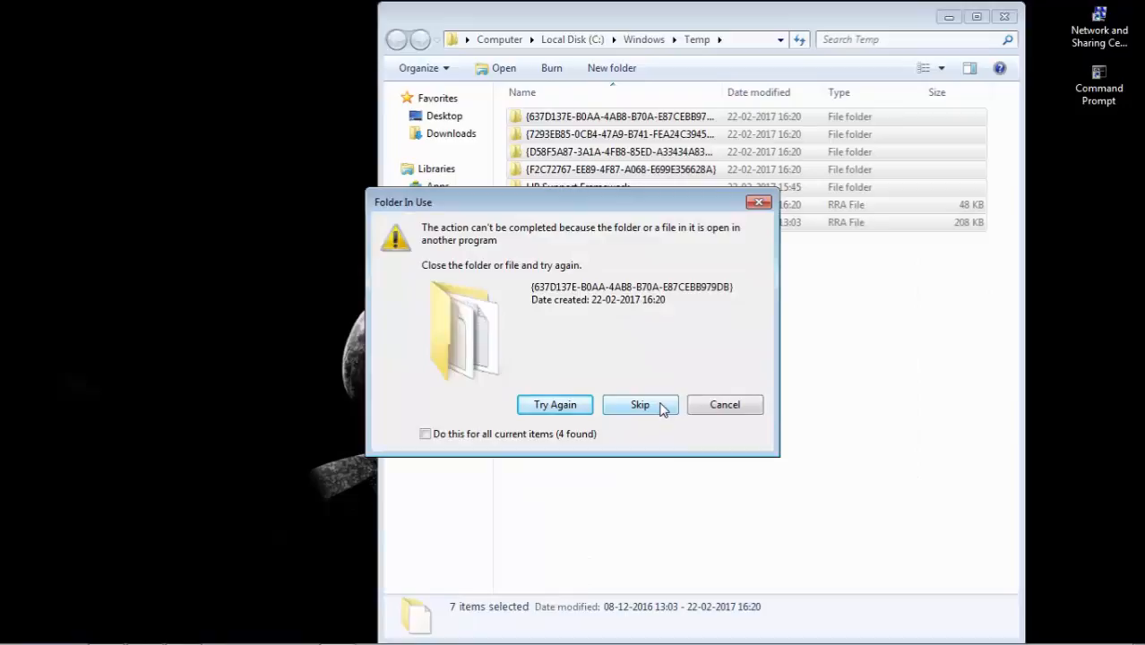
left_click(639, 405)
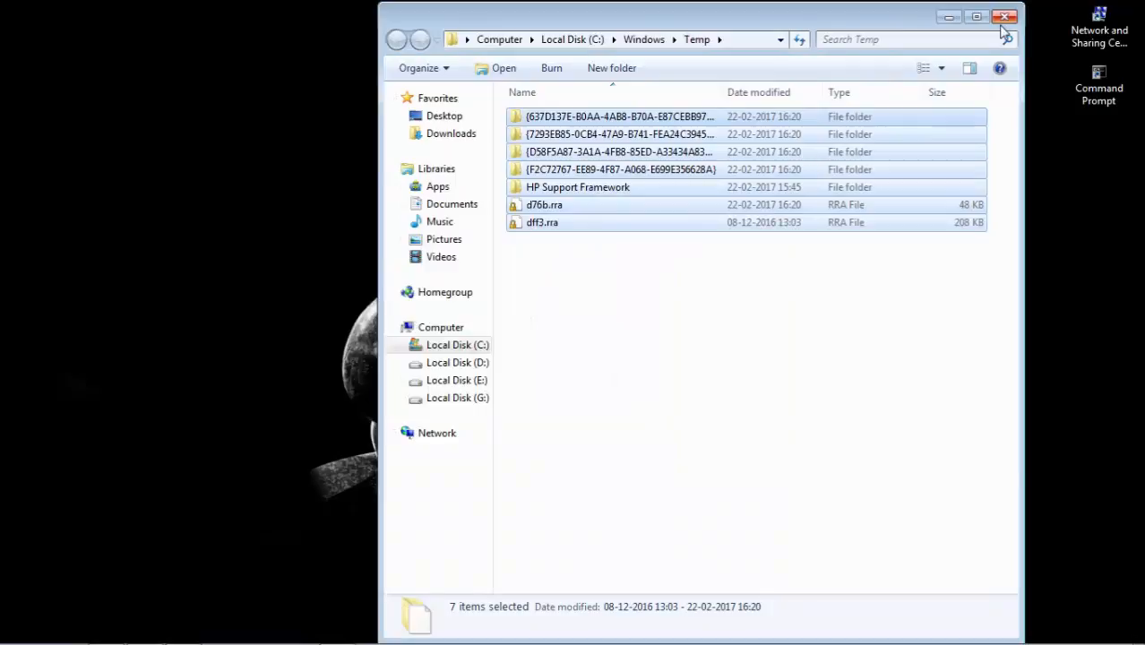
left_click(1003, 16)
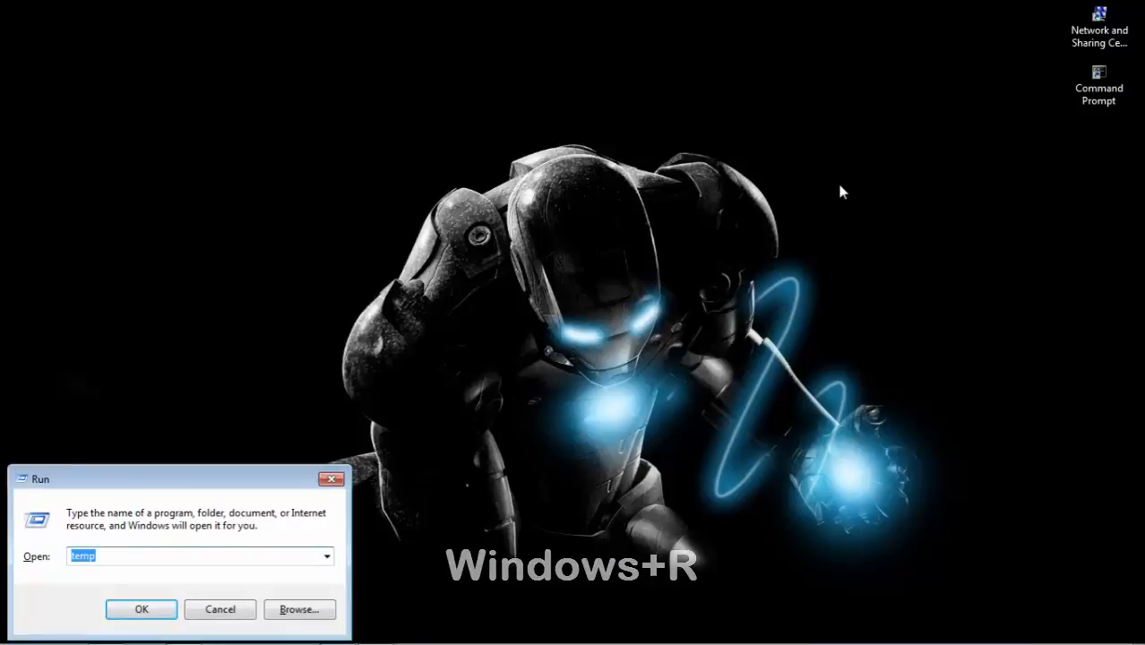
Run '%temp%' to open the user's AppData Local Temp folder with its 12 items.
type("%te")
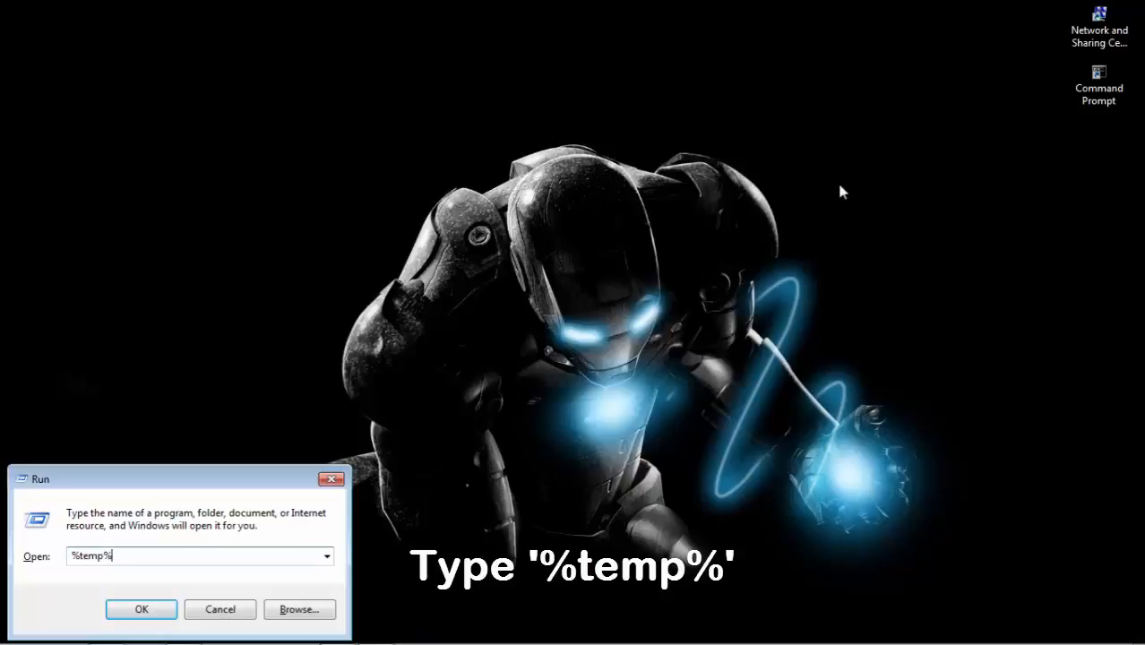
mouse_move(3, 265)
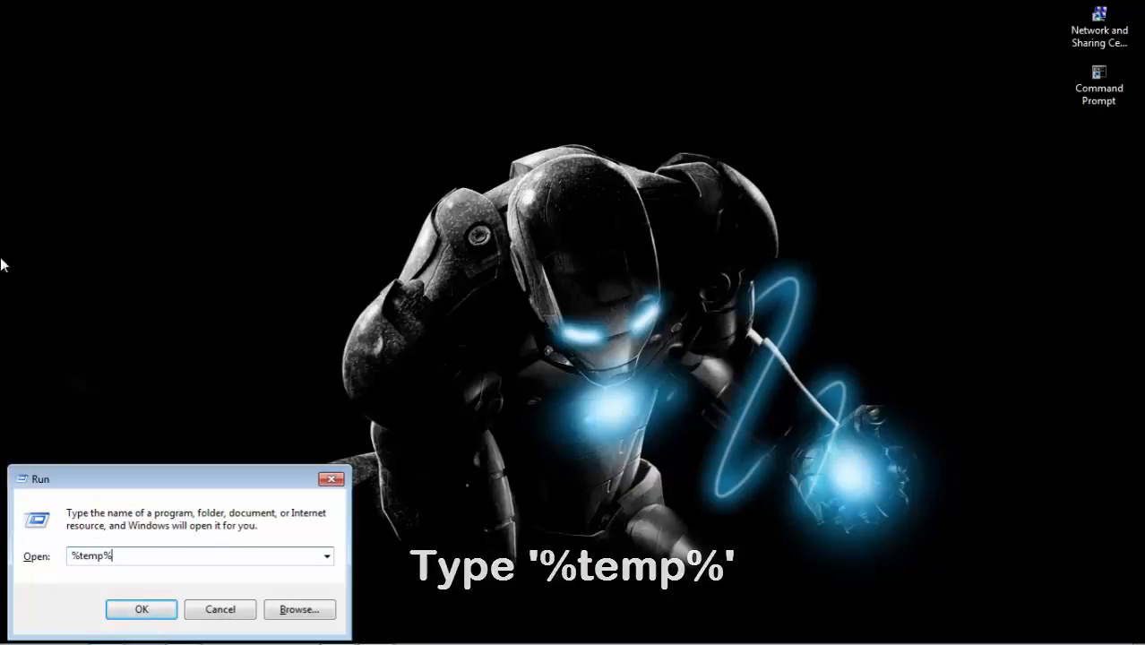
left_click(139, 609)
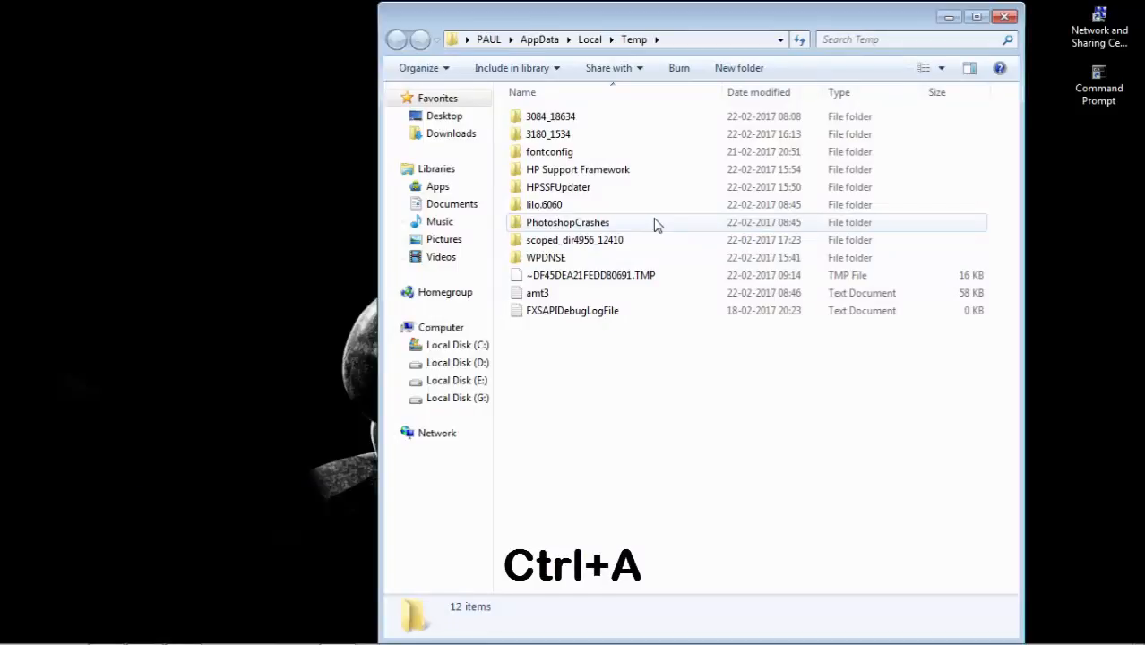
Permanently delete all 12 %temp% items, skipping the debug log file still in use.
key("ctrl+a")
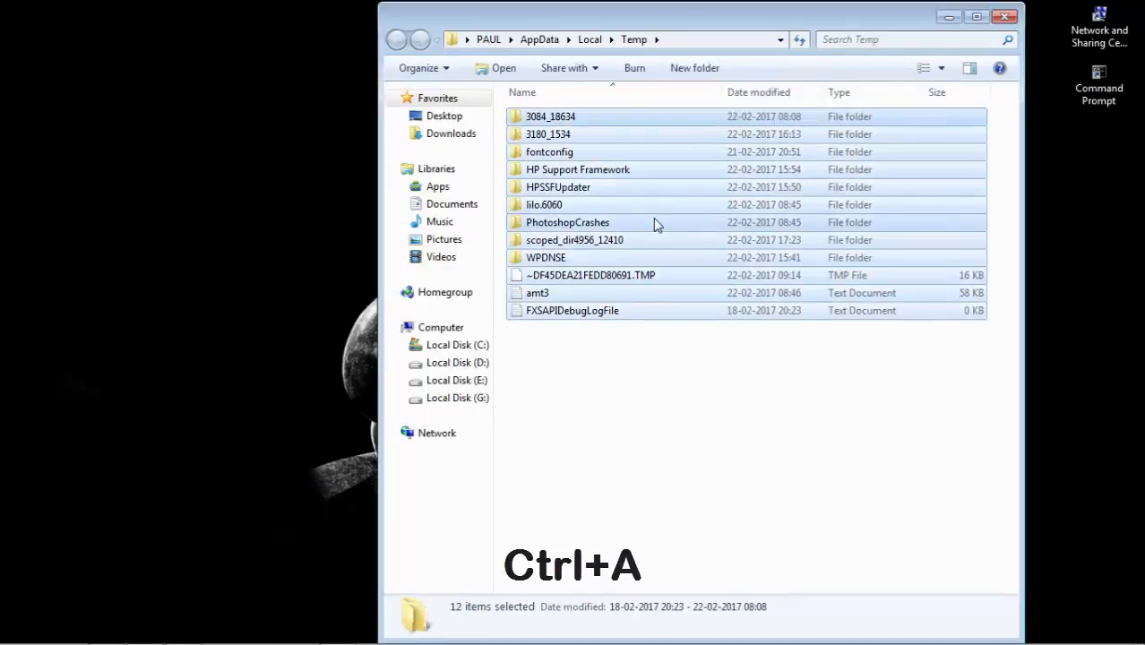
key("Delete")
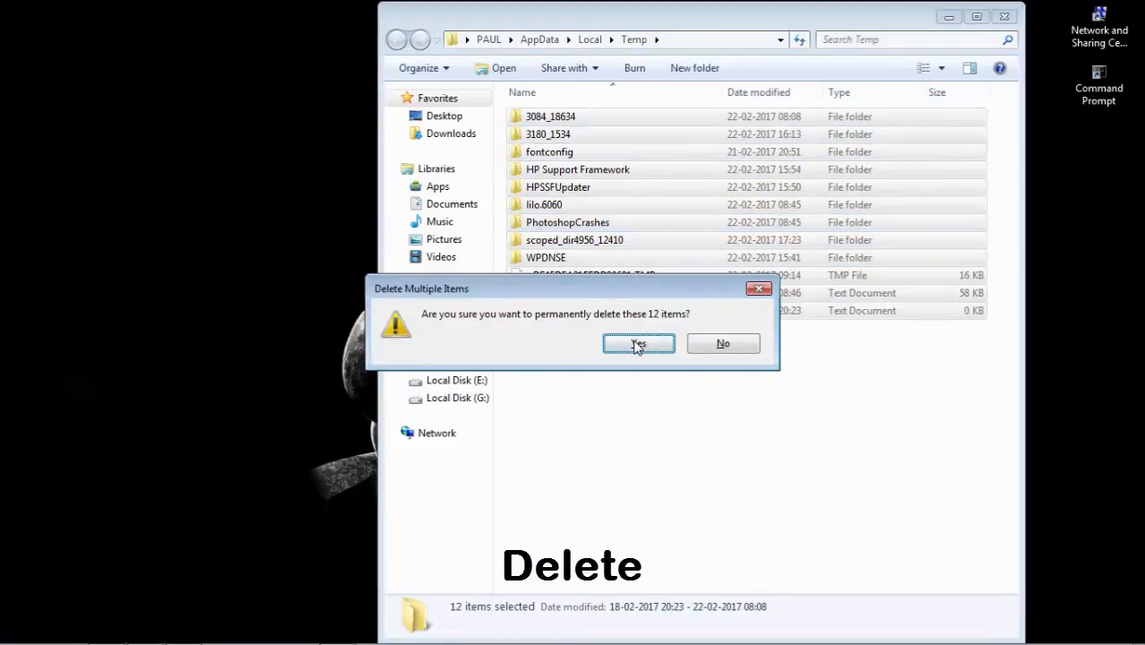
left_click(638, 344)
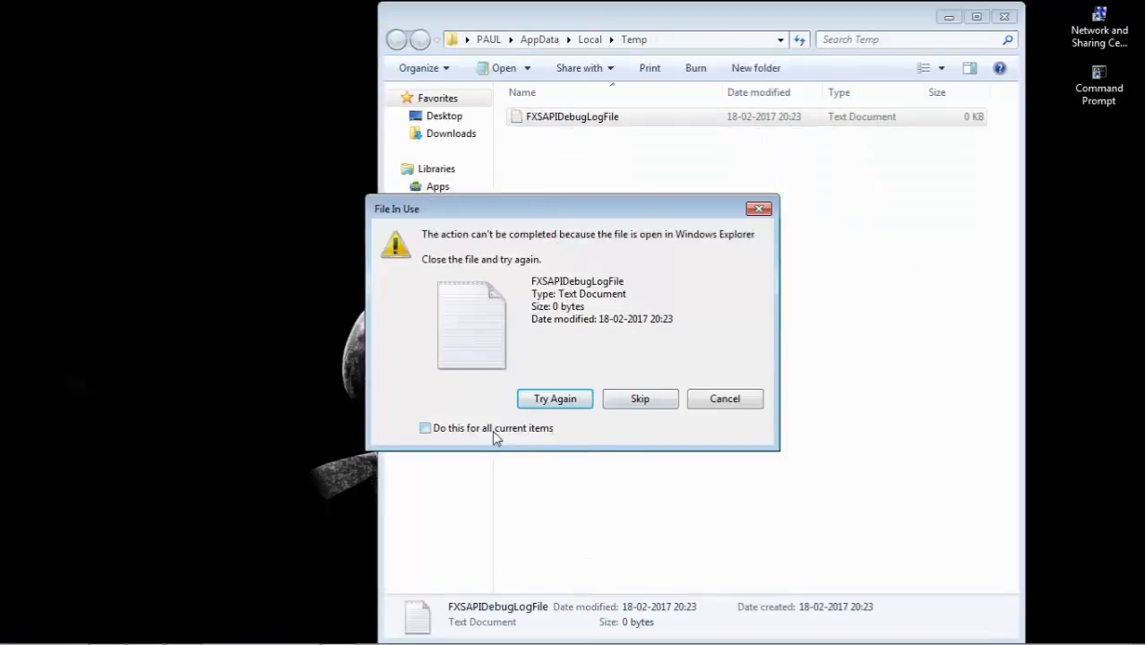
left_click(724, 397)
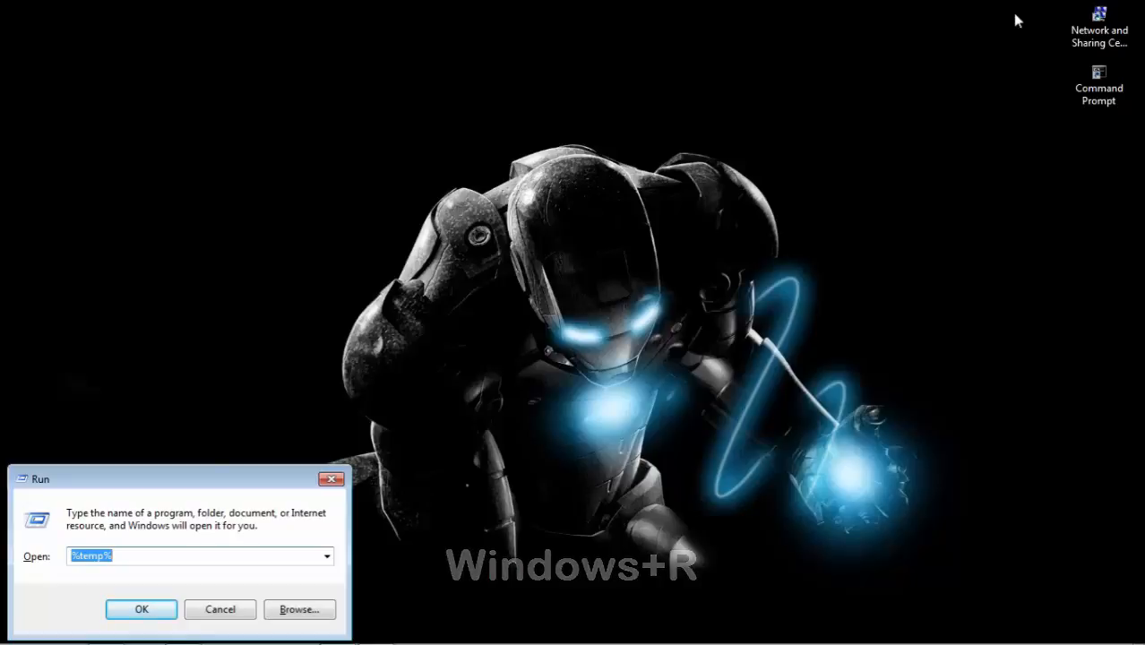
Run 'prefetch' and grant permanent access, opening the Prefetch folder with 124 items.
type("p")
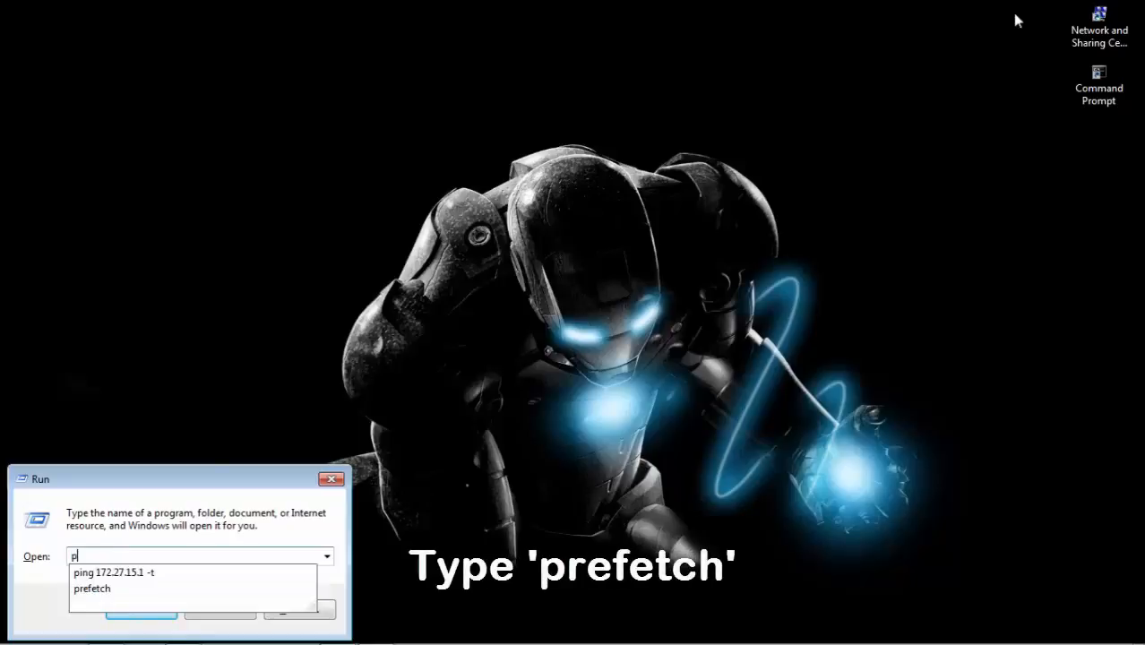
type("refetch")
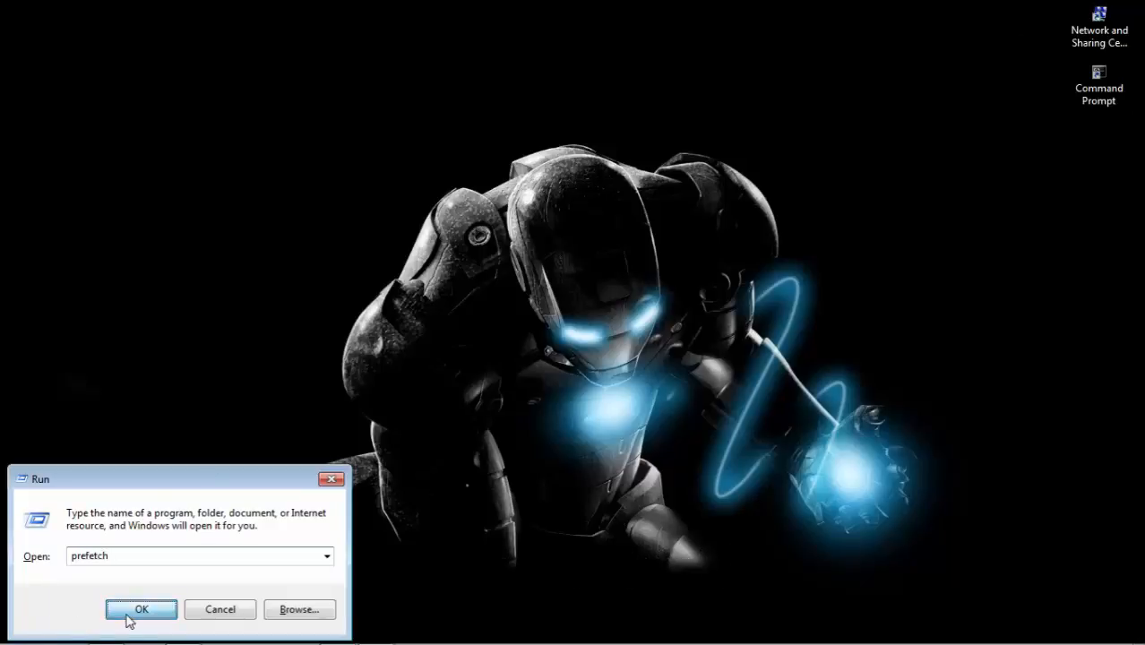
left_click(140, 609)
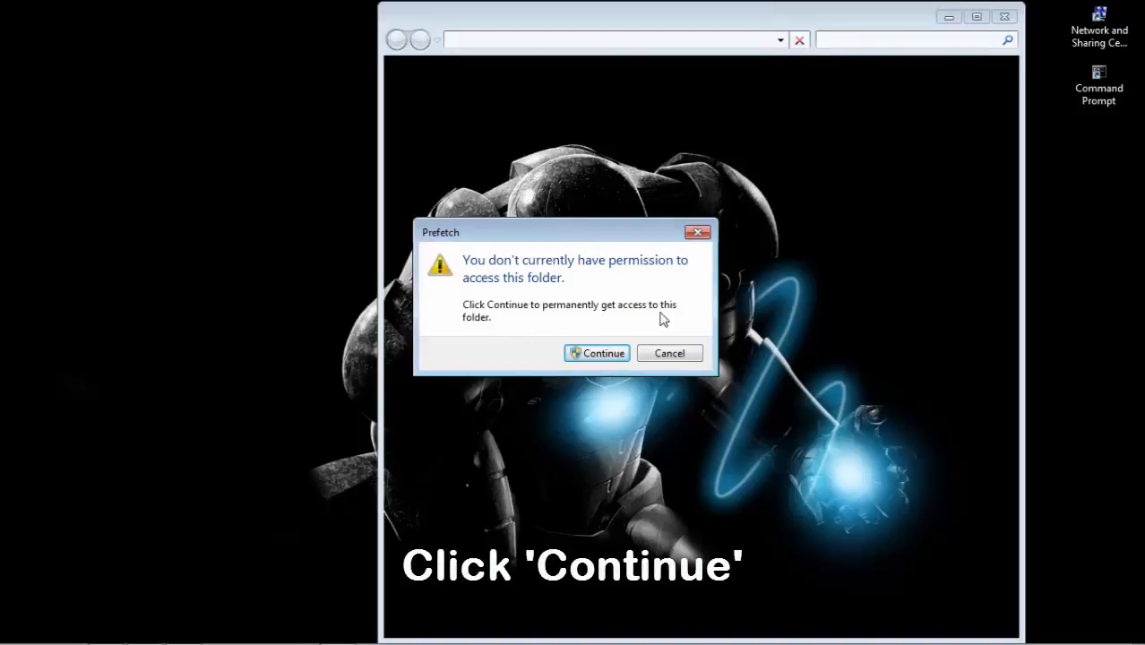
left_click(596, 351)
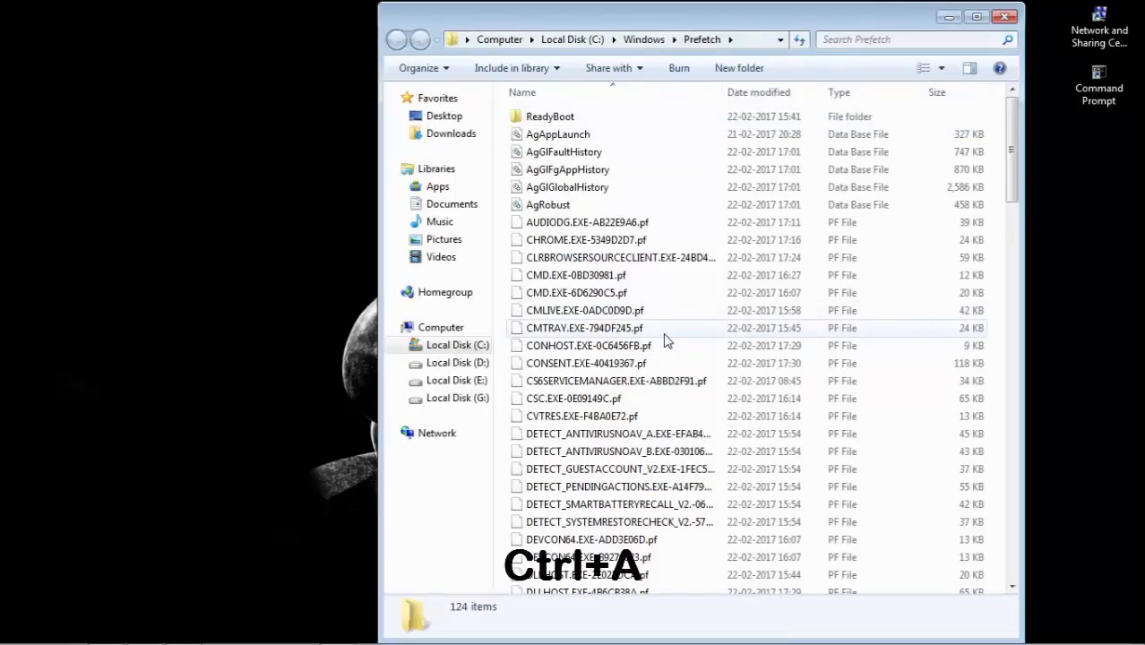
Permanently delete all 125 Prefetch items with Shift+Delete and close the window.
key("ctrl+a")
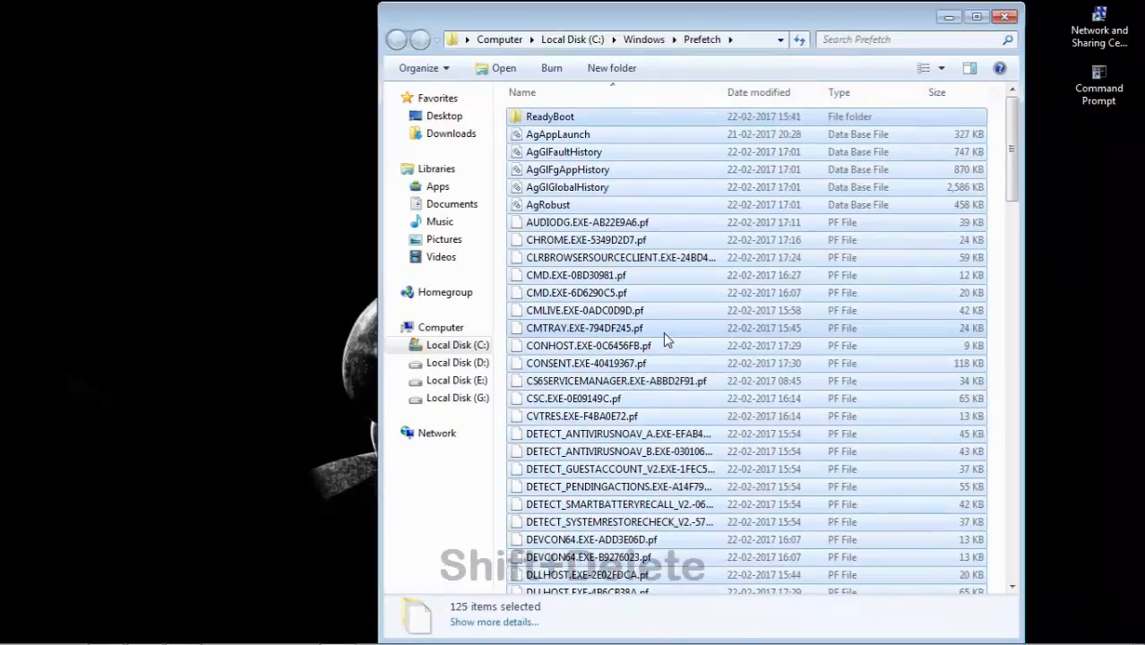
key("shift+delete")
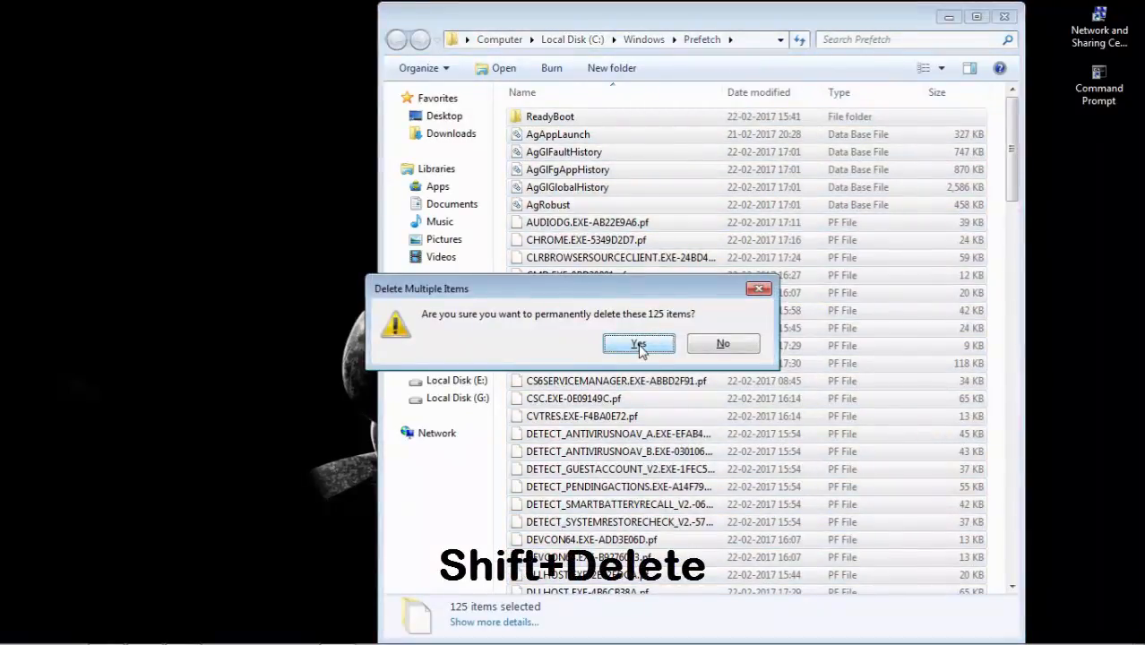
left_click(638, 344)
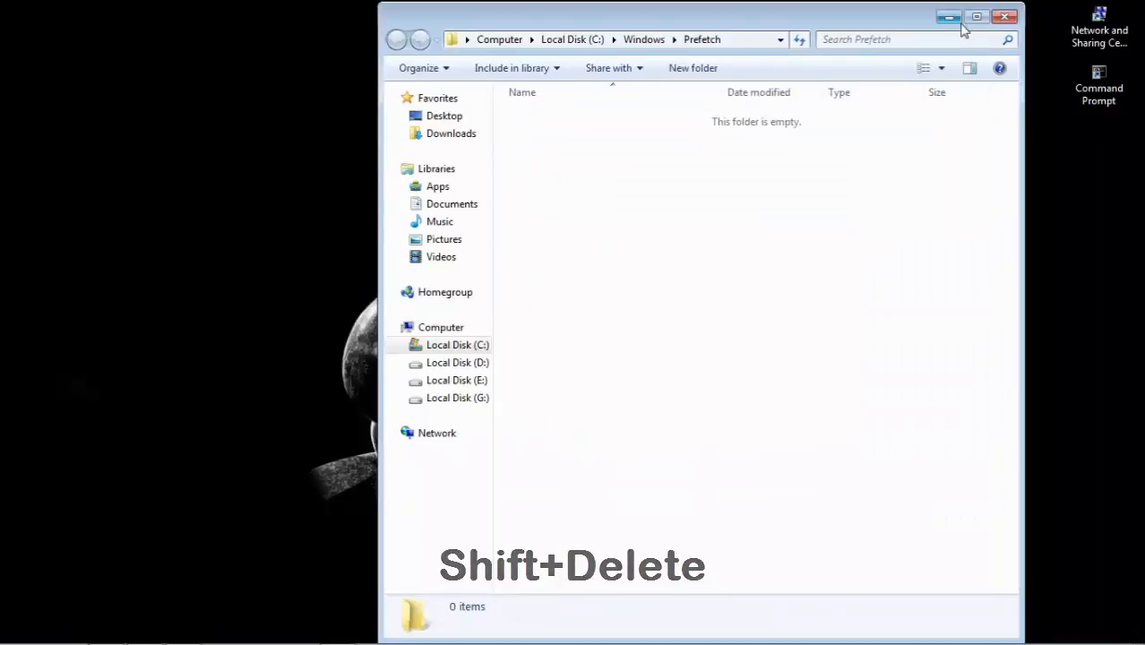
left_click(1003, 17)
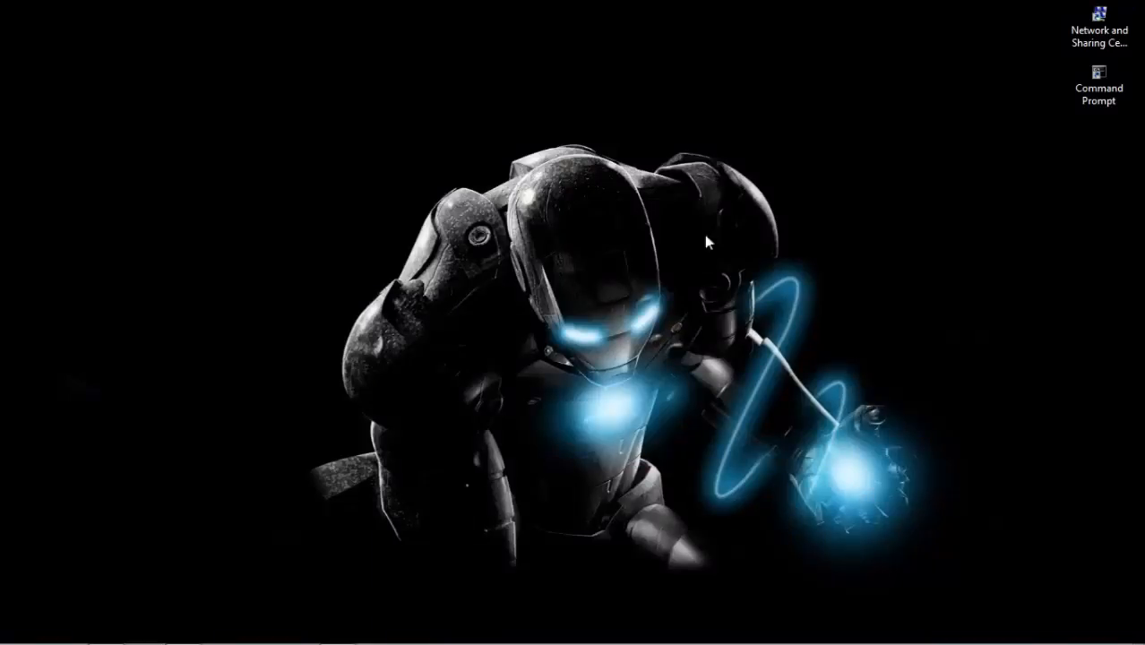